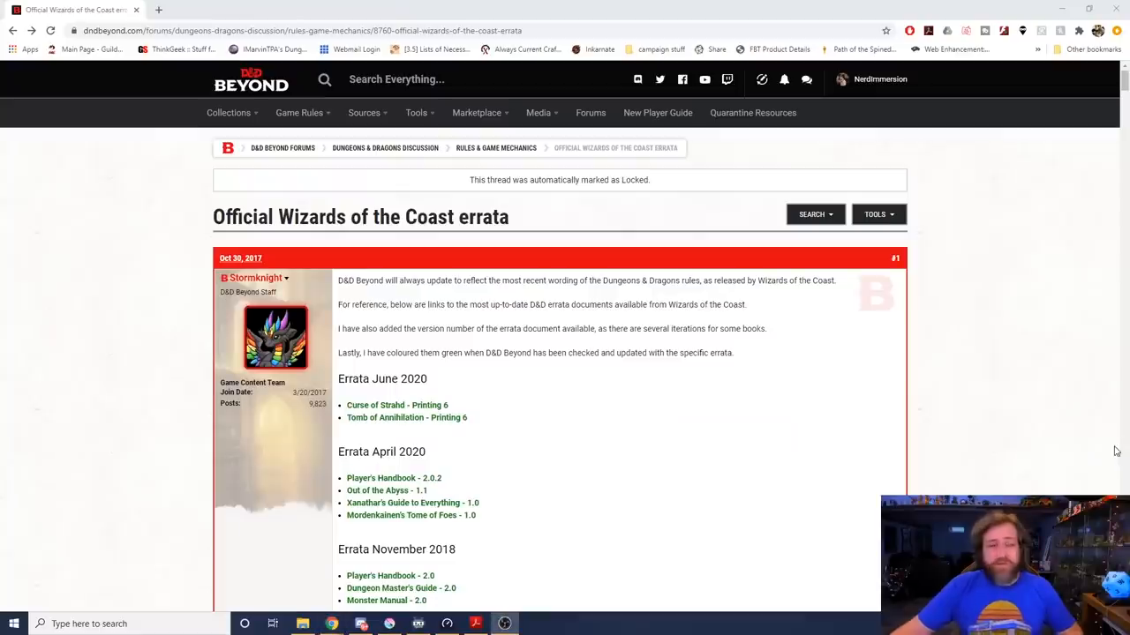
mouse_move(364, 316)
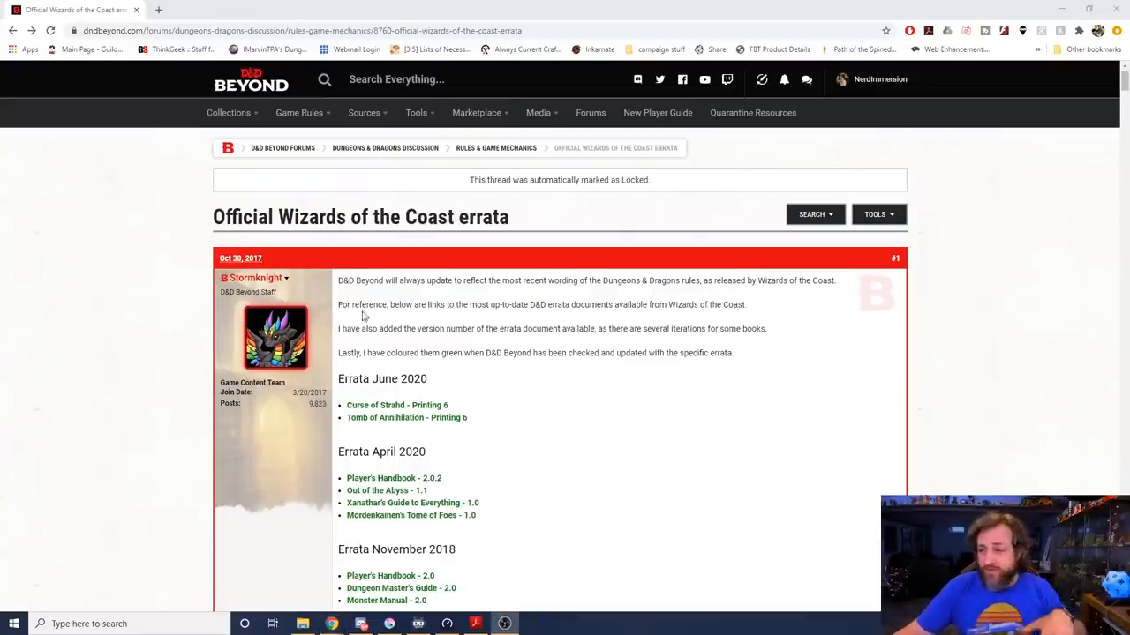
scroll("down", 3)
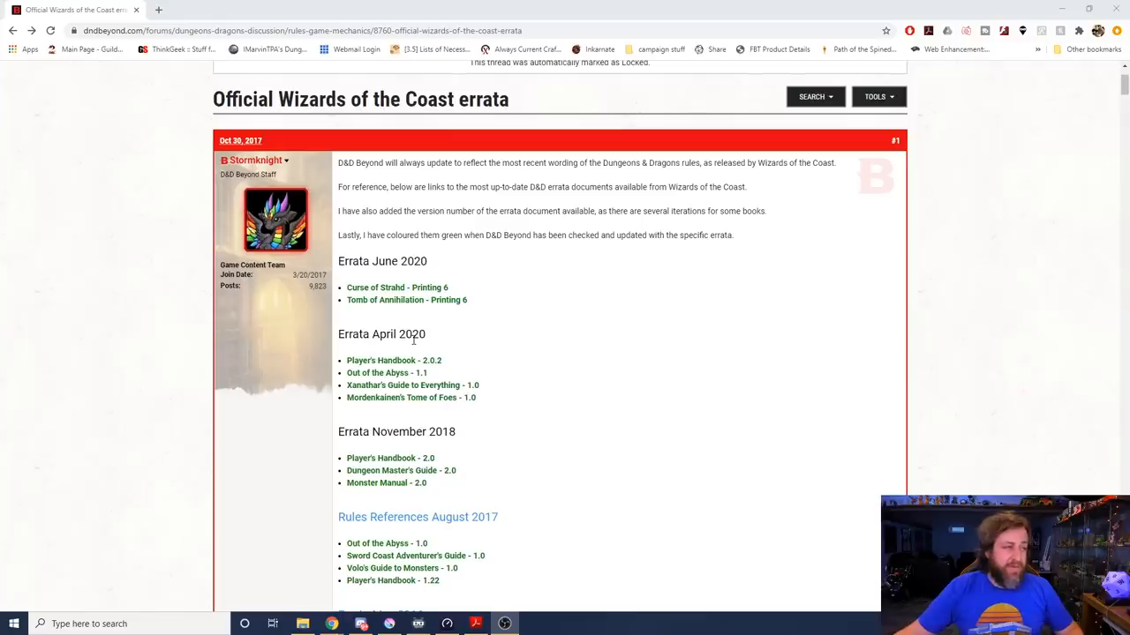
scroll("down", 3)
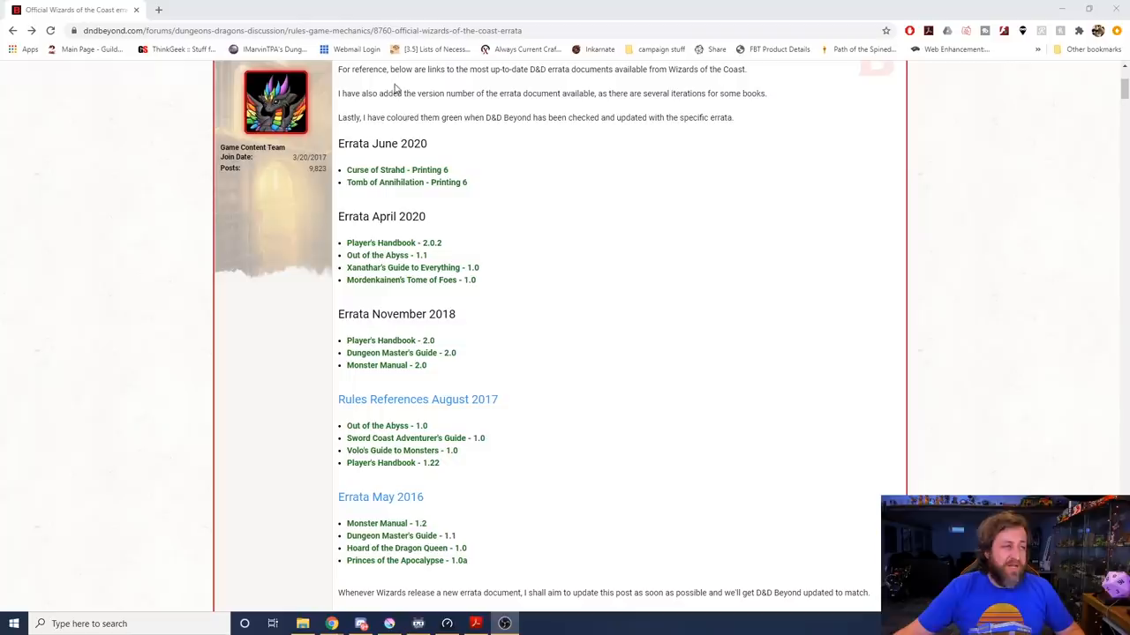
mouse_move(411, 233)
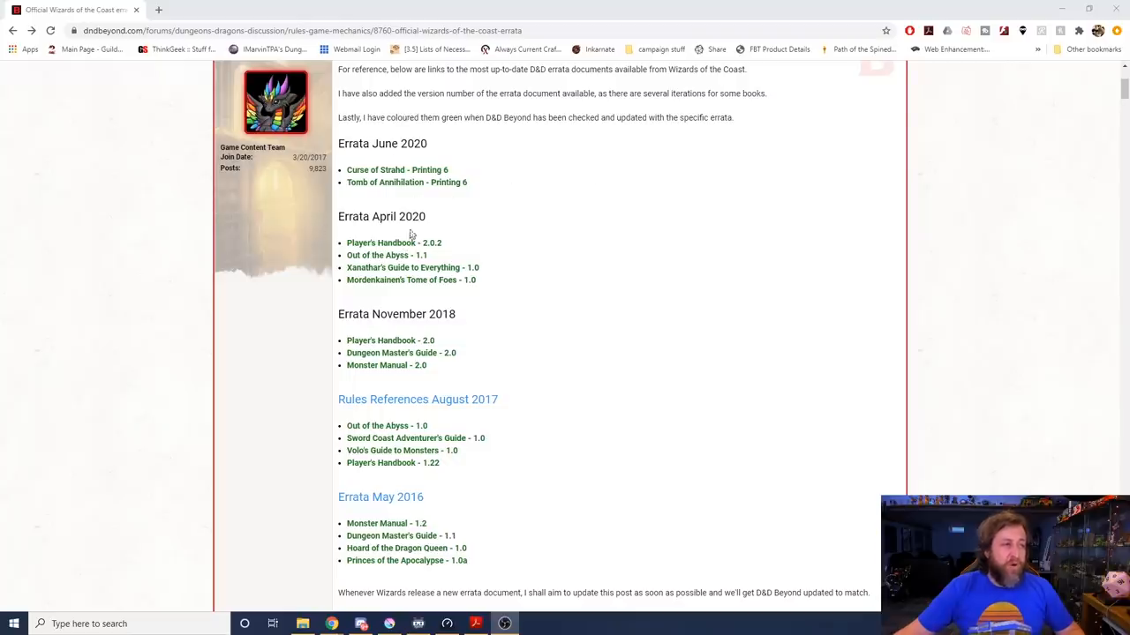
mouse_move(385, 212)
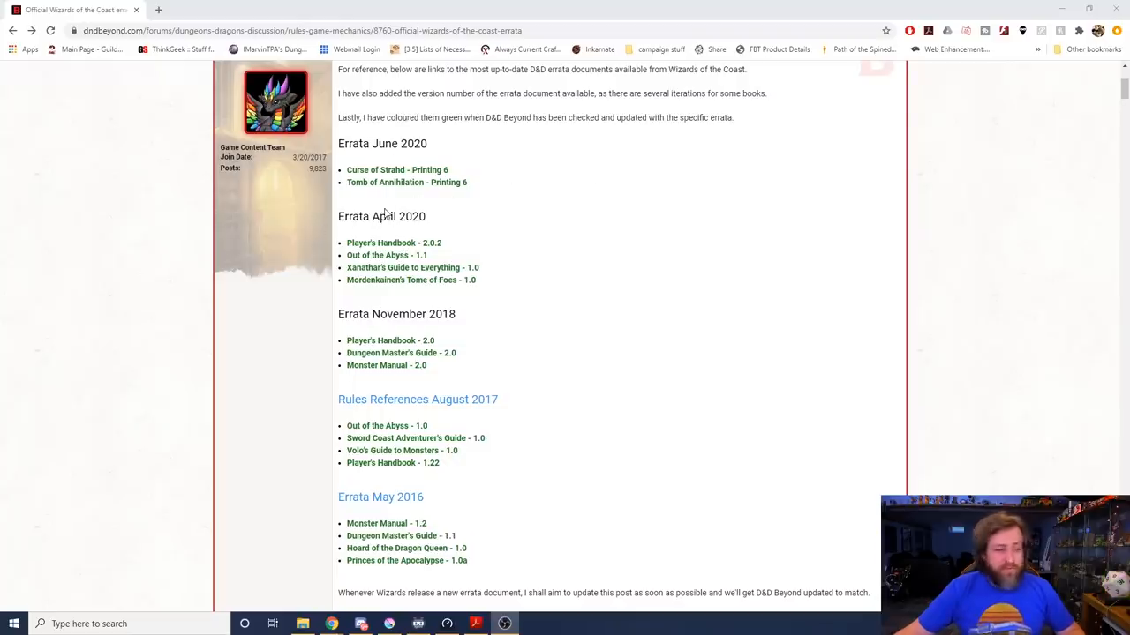
scroll("down", 3)
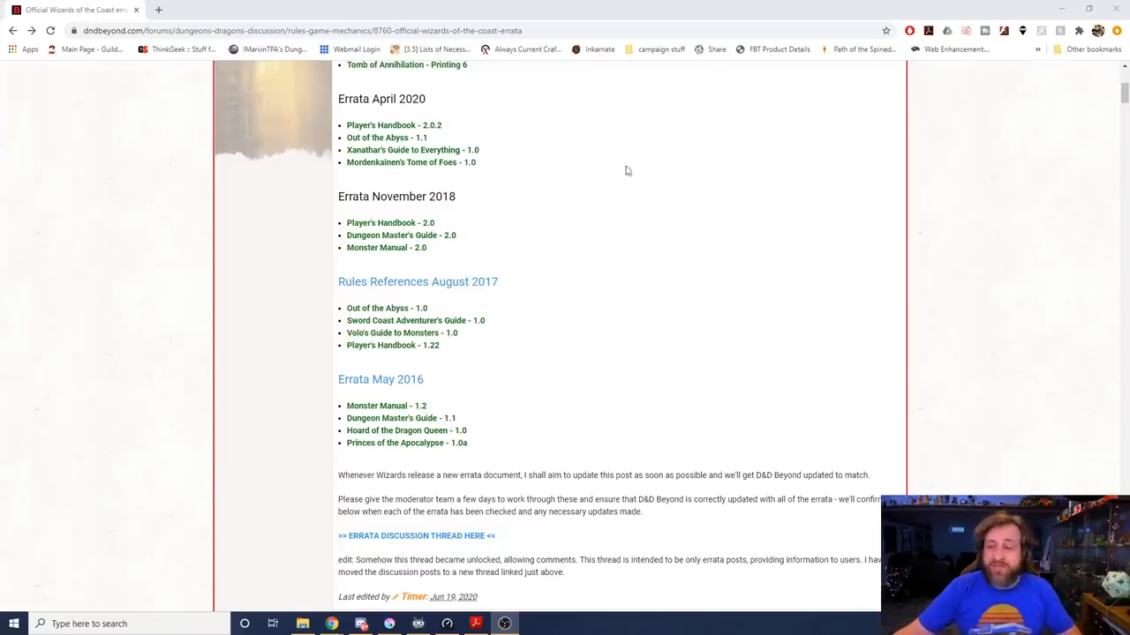
scroll("down", 3)
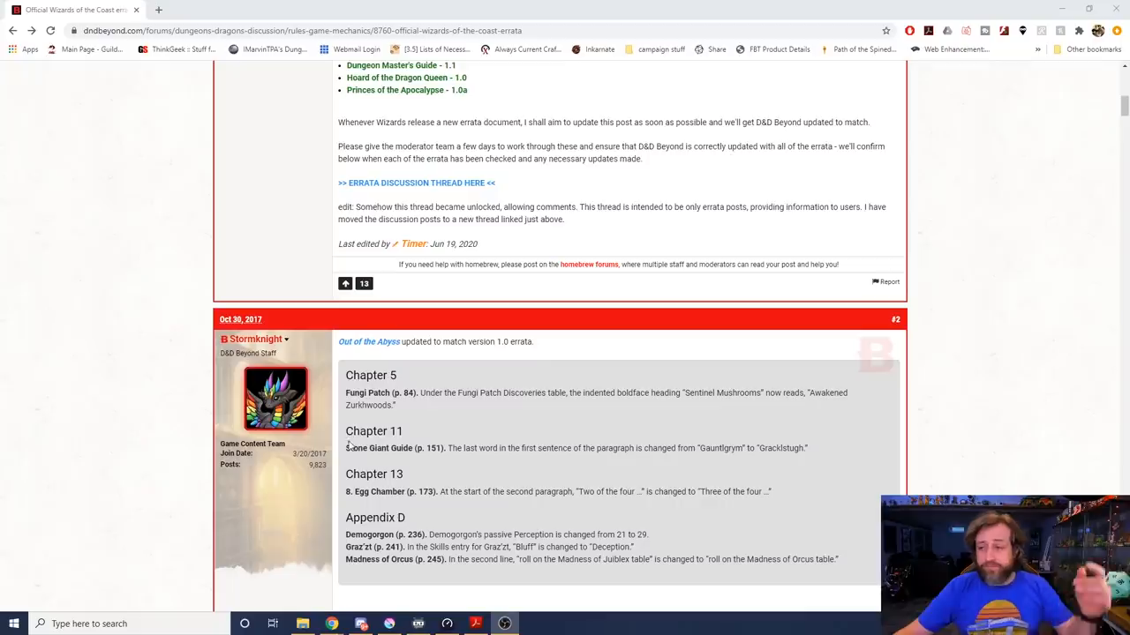
scroll("down", 3)
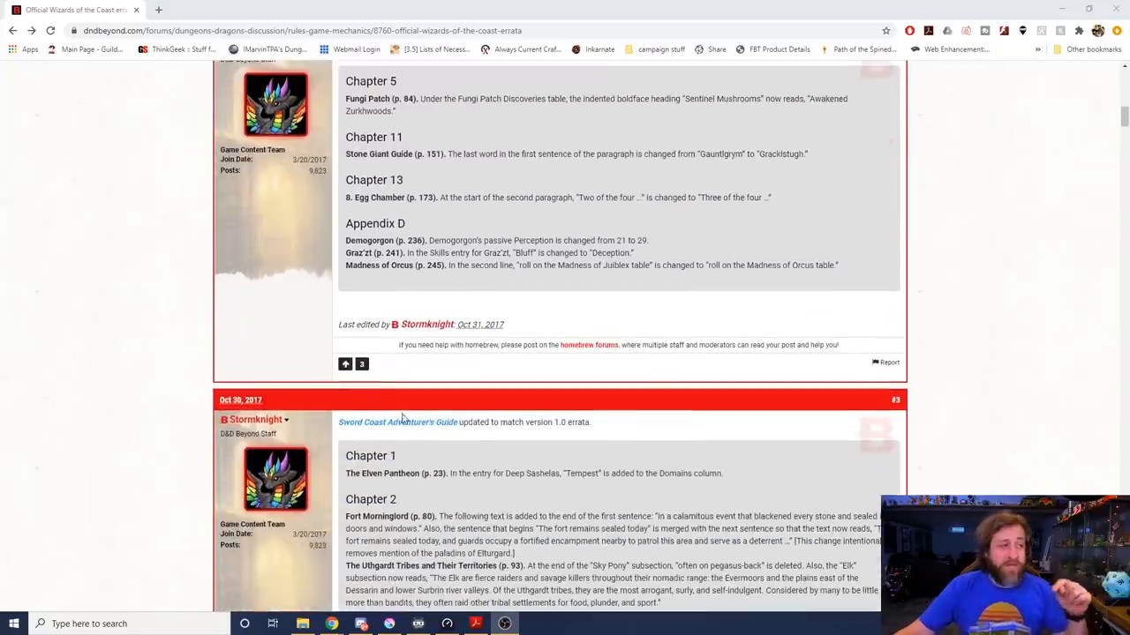
scroll("down", 3)
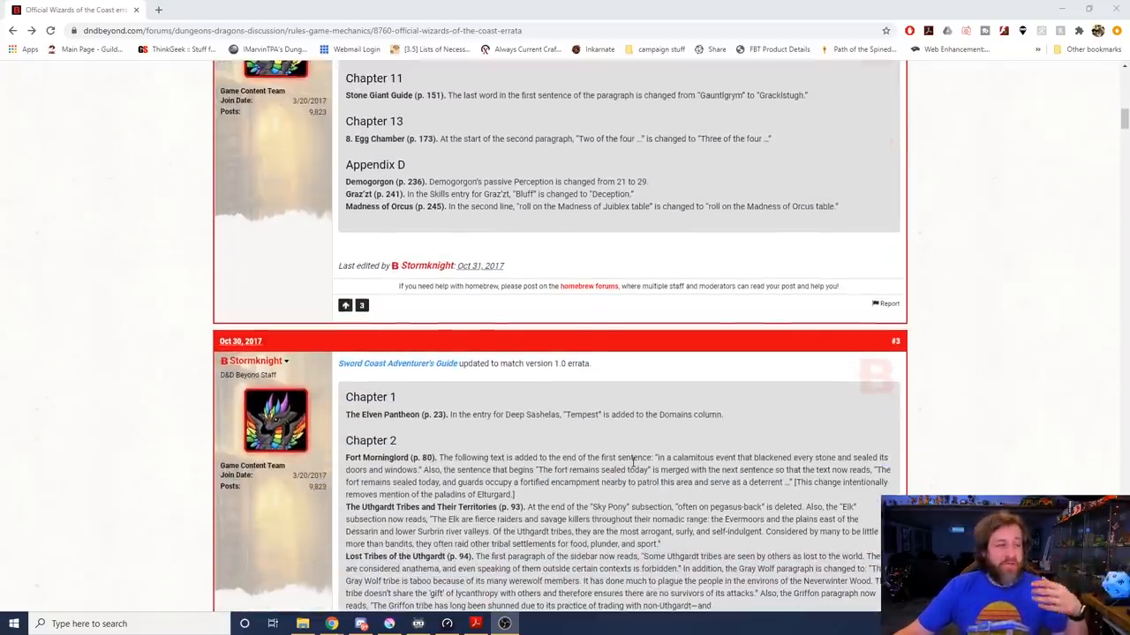
scroll("down", 3)
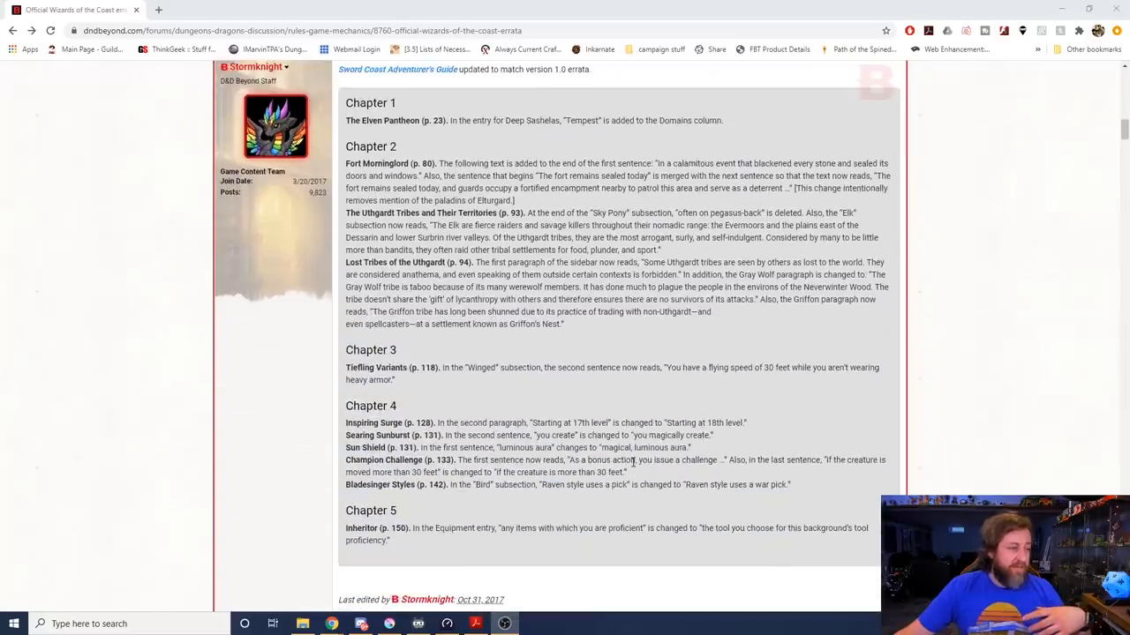
scroll("down", 3)
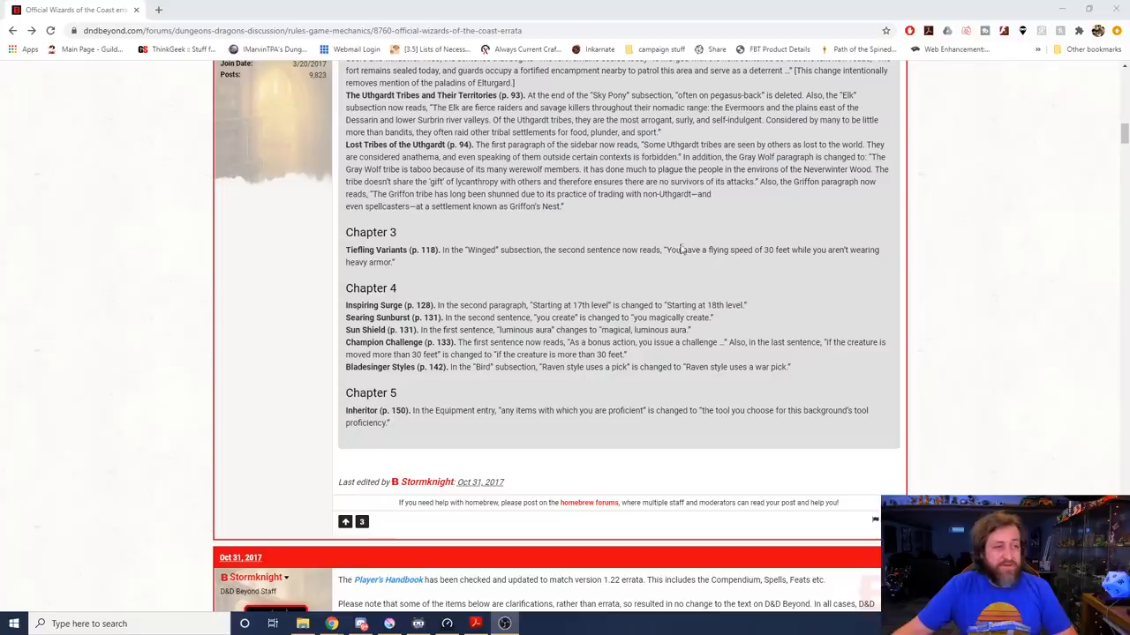
mouse_move(755, 275)
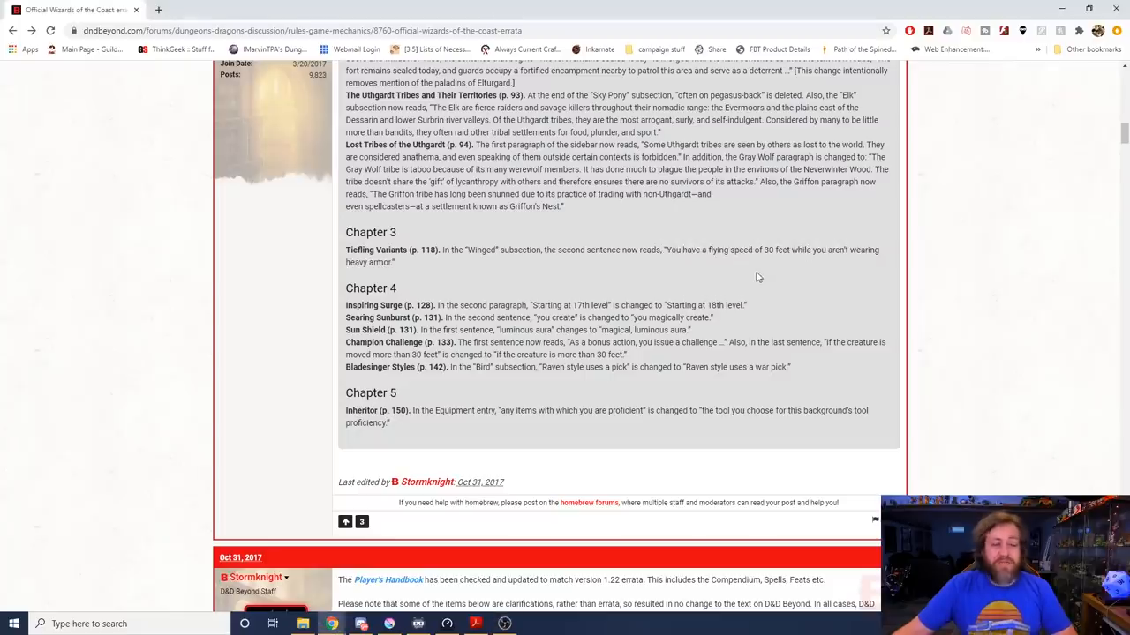
mouse_move(404, 385)
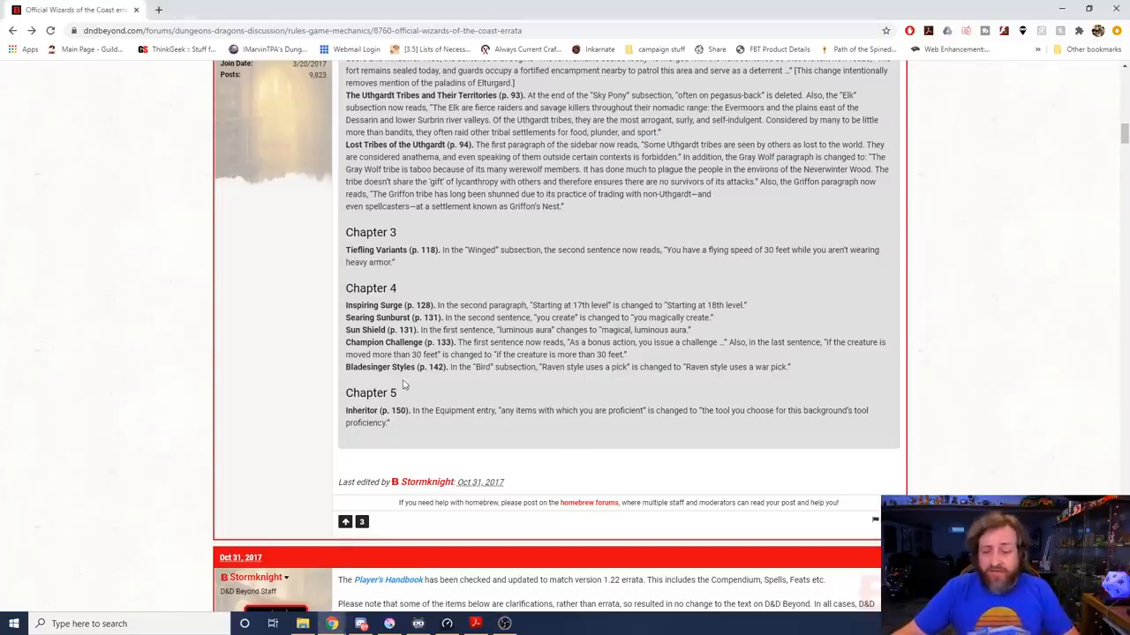
scroll("down", 3)
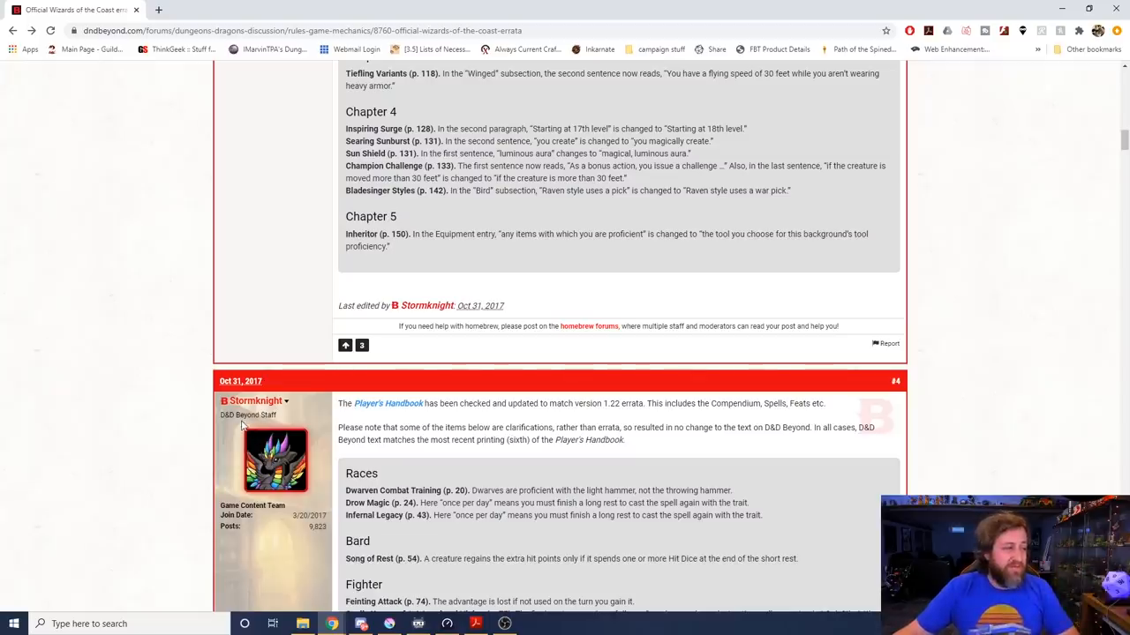
scroll("up", 3)
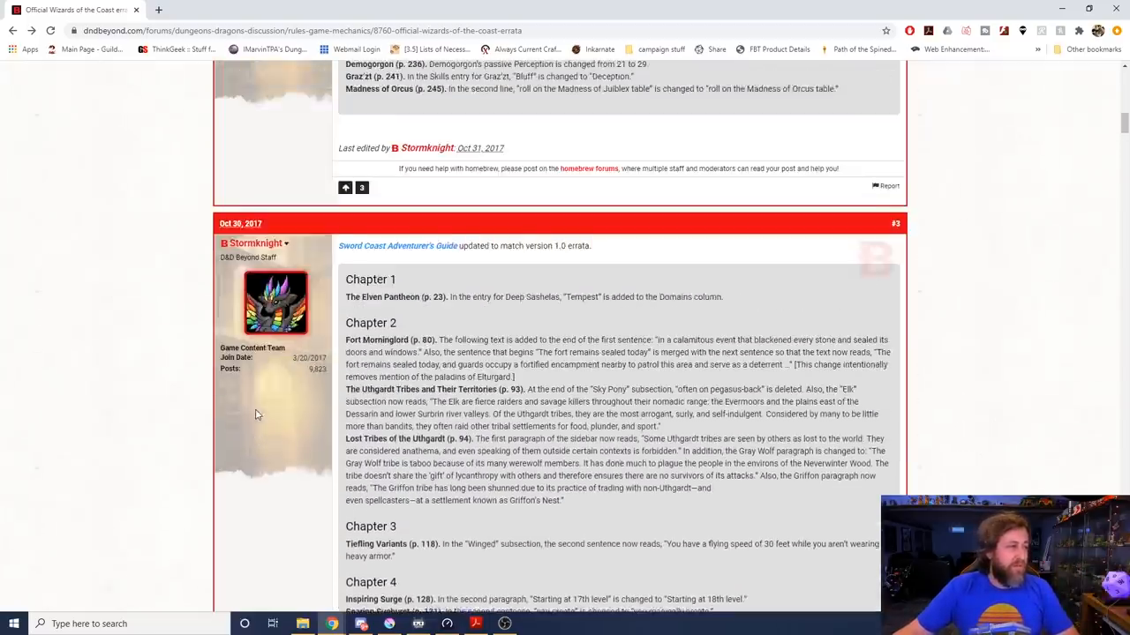
scroll("down", 3)
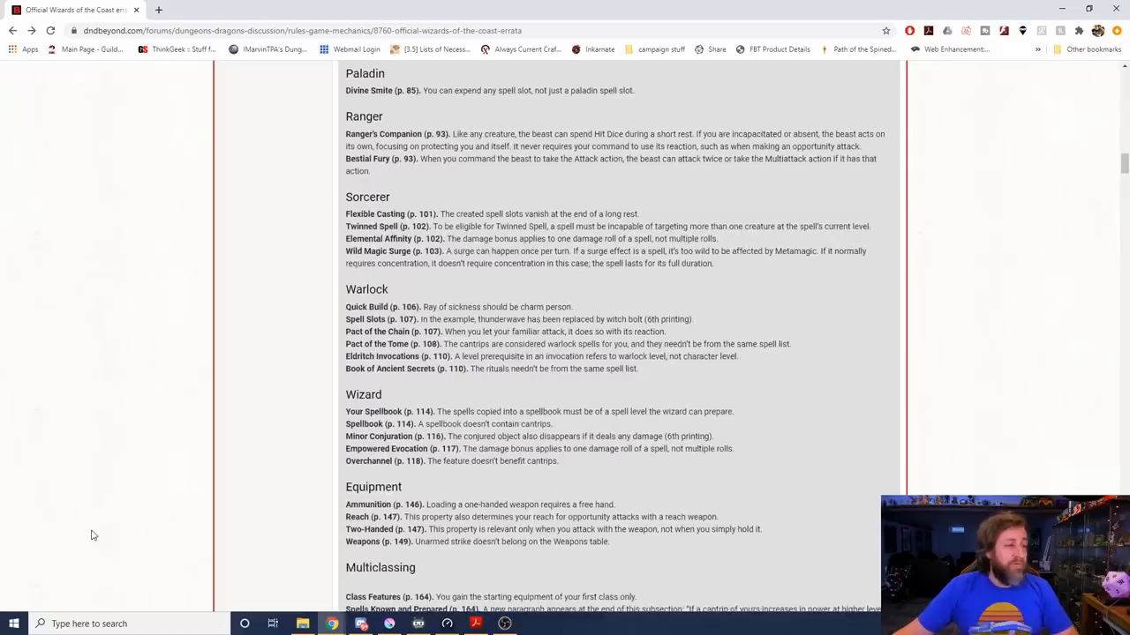
scroll("down", 3)
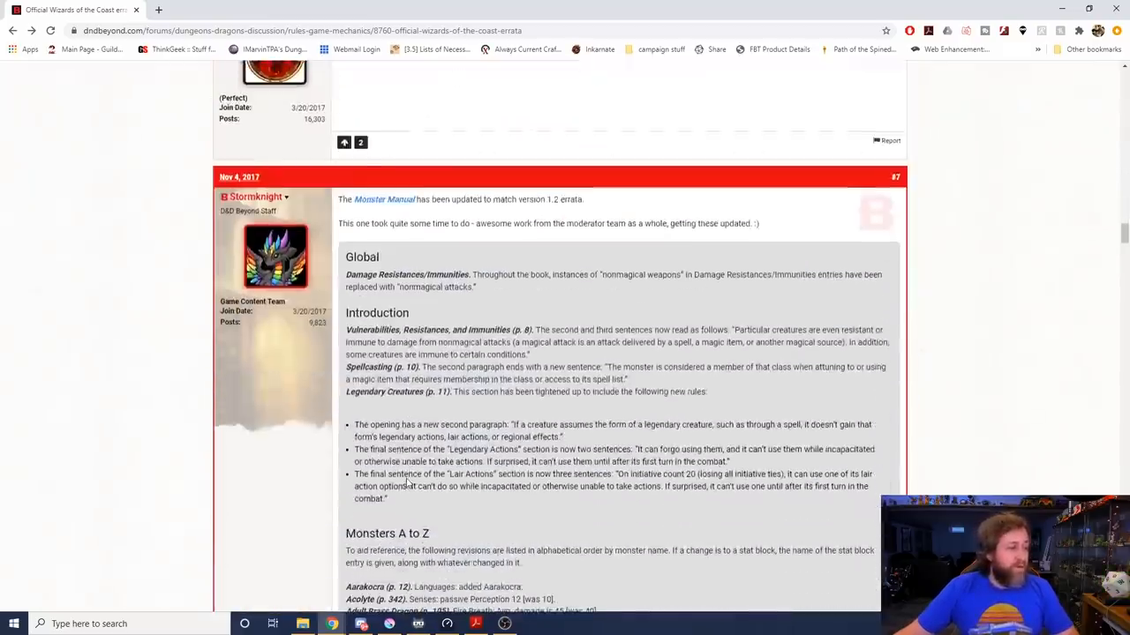
scroll("down", 3)
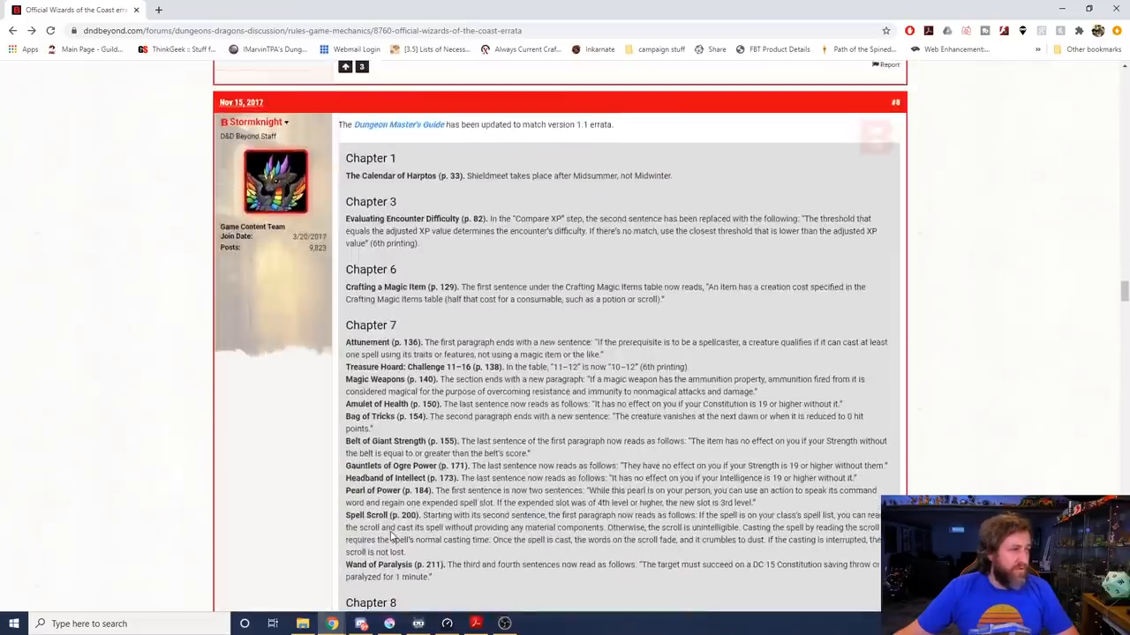
scroll("down", 3)
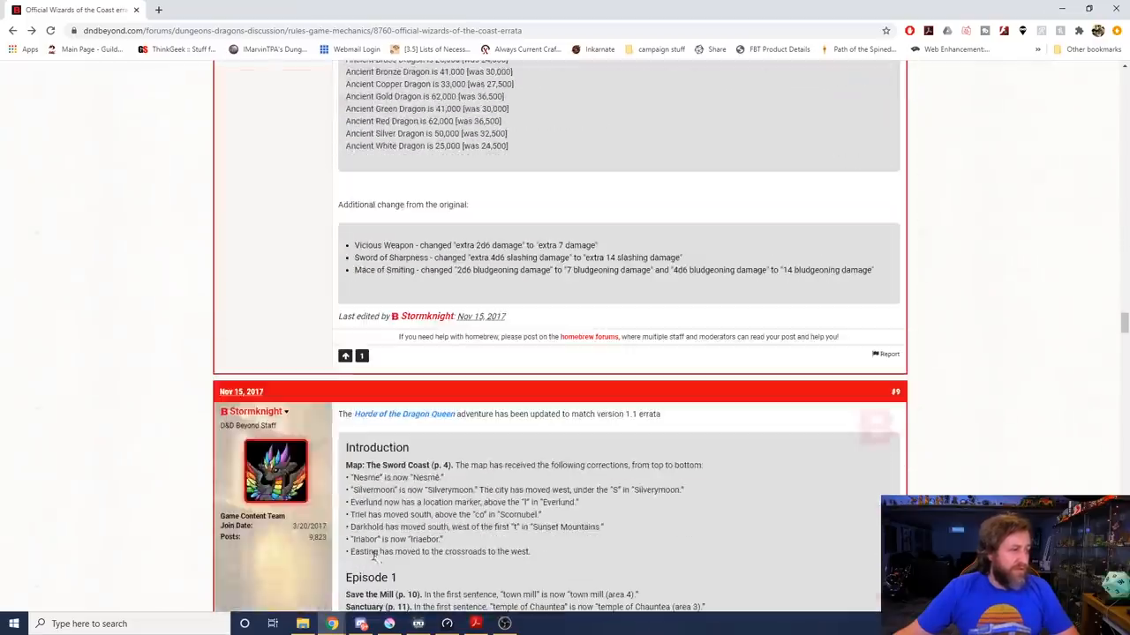
scroll("down", 3)
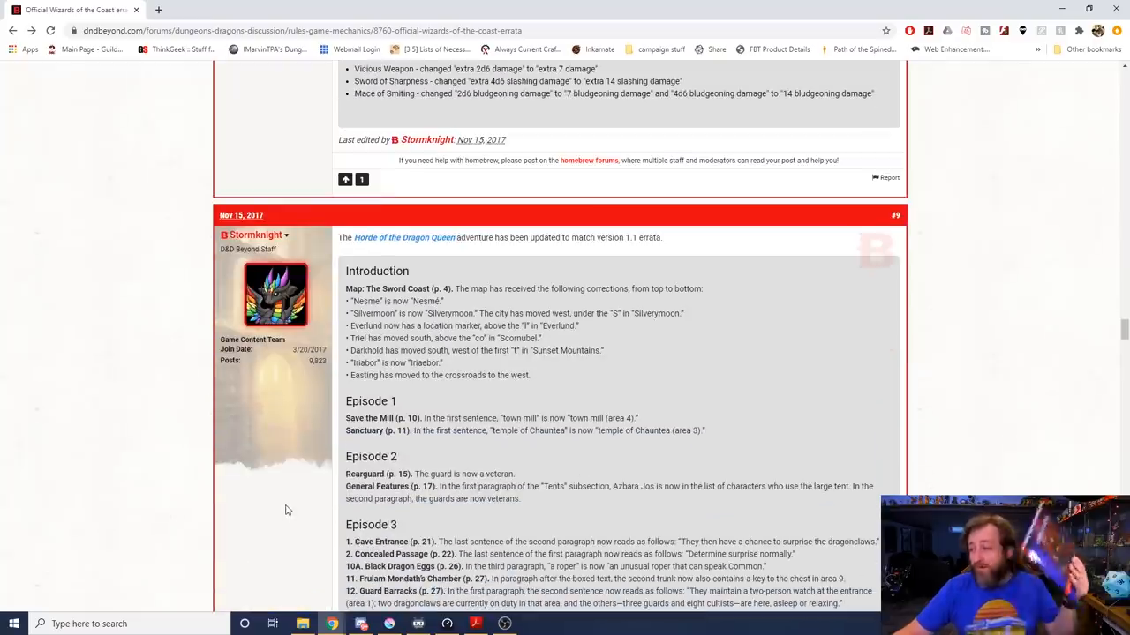
scroll("down", 3)
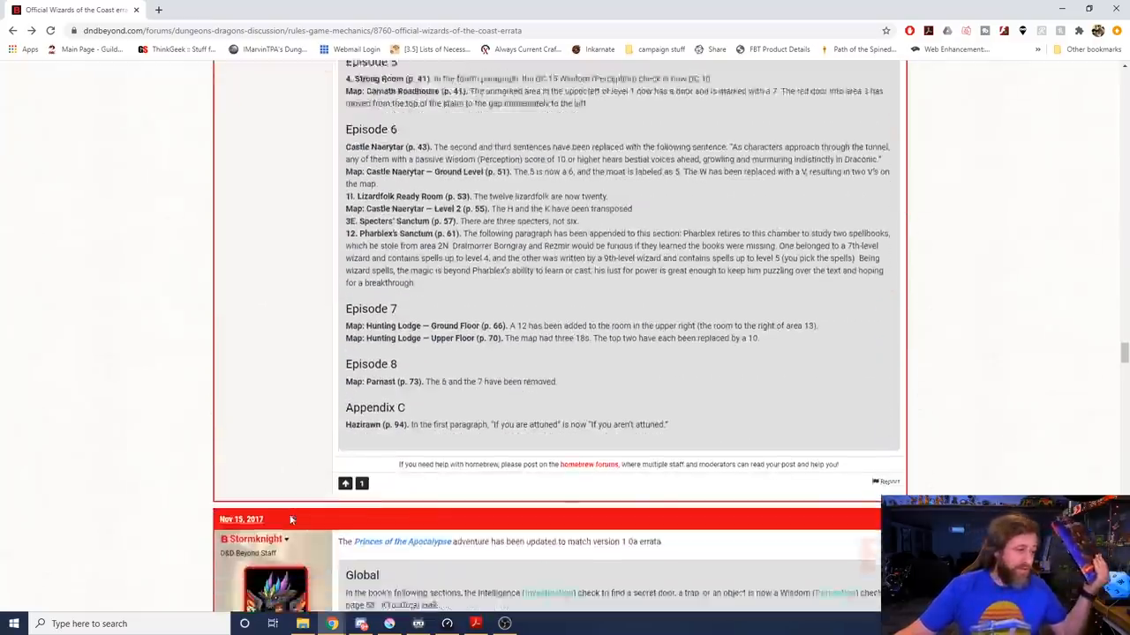
scroll("up", 3)
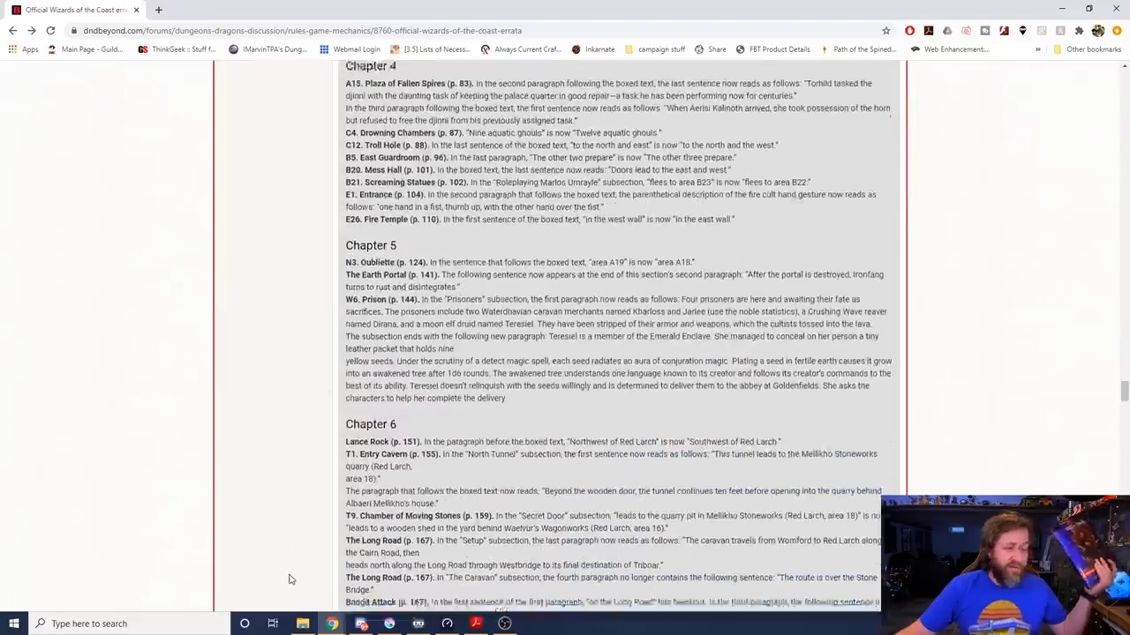
scroll("down", 3)
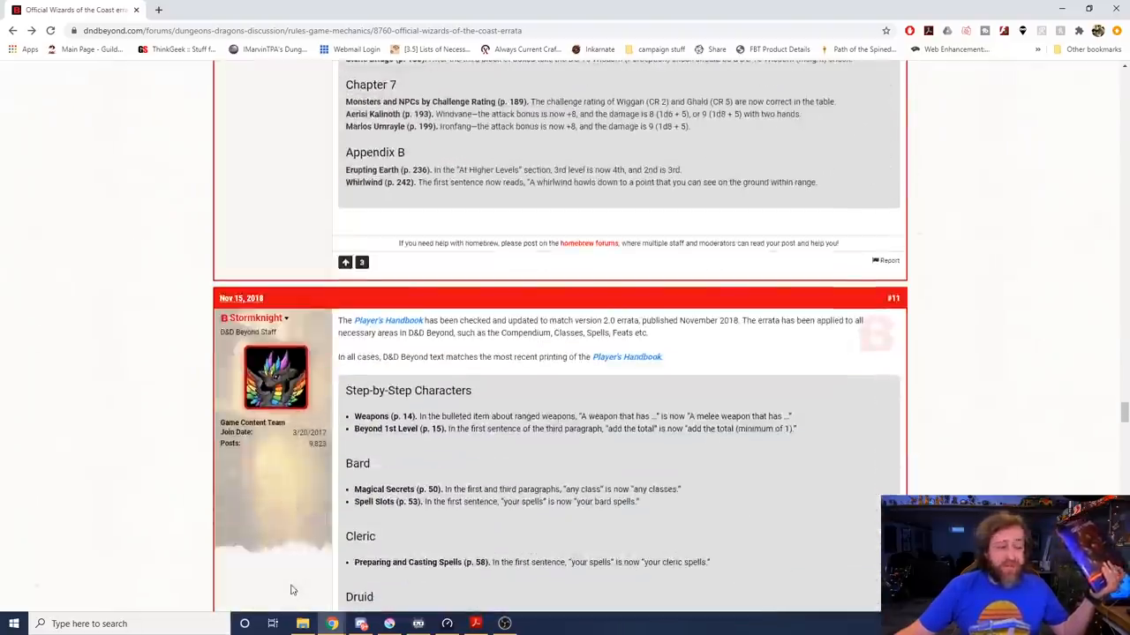
mouse_move(855, 426)
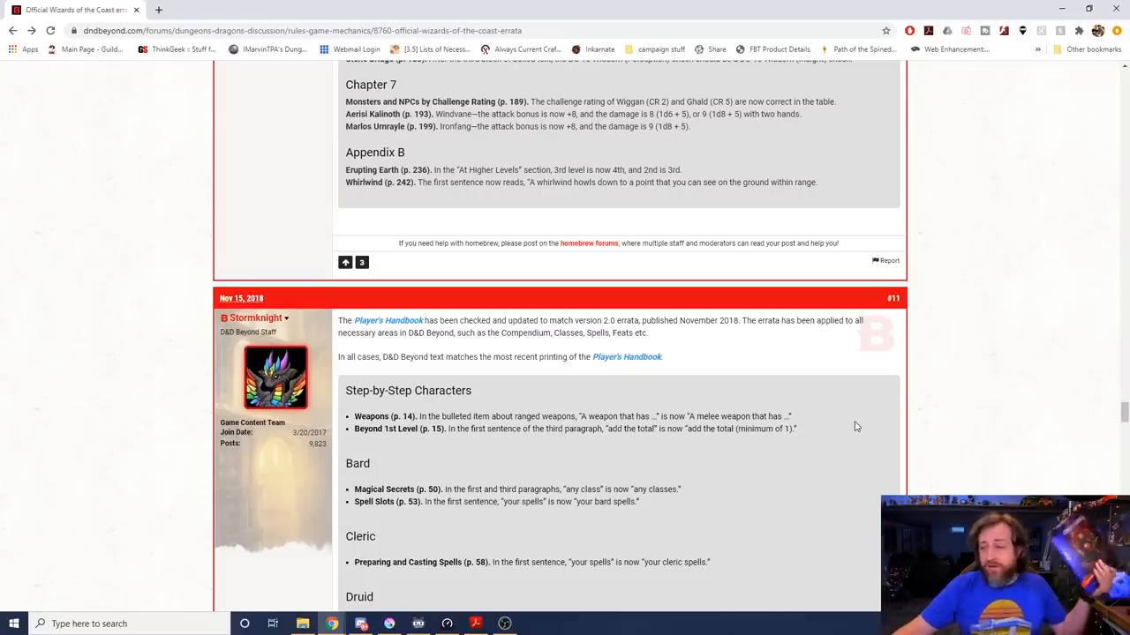
scroll("down", 3)
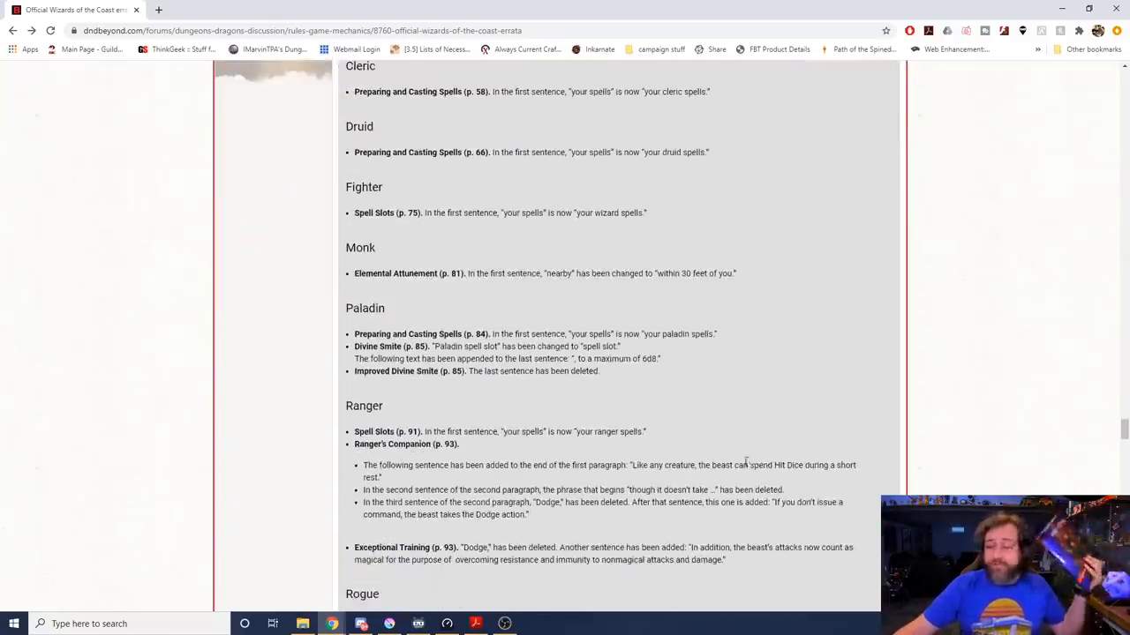
scroll("down", 3)
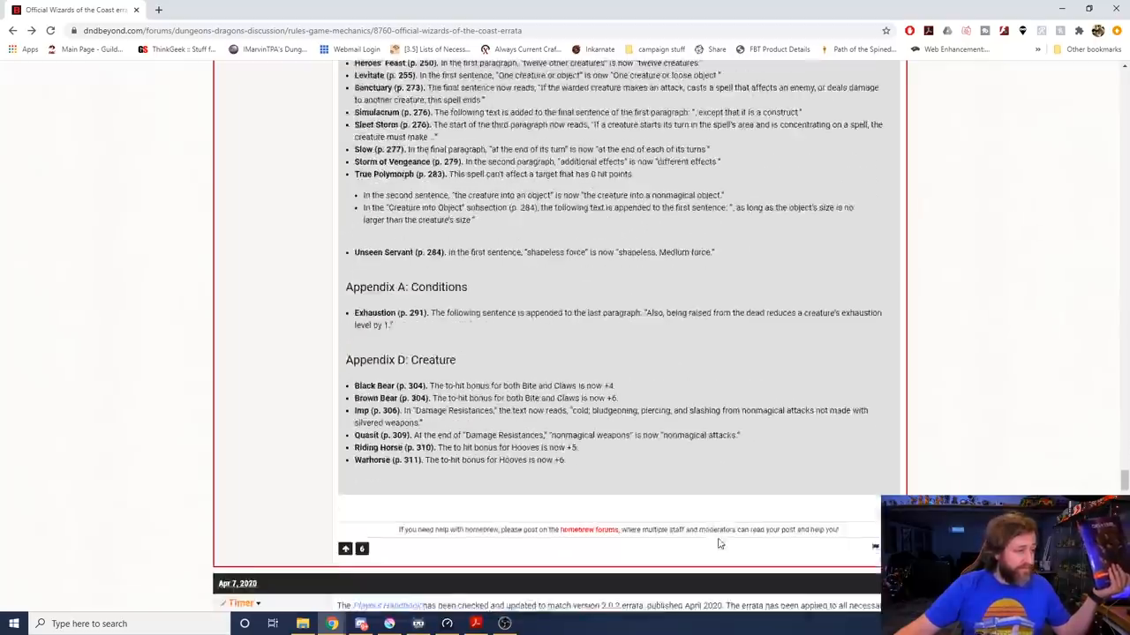
scroll("down", 3)
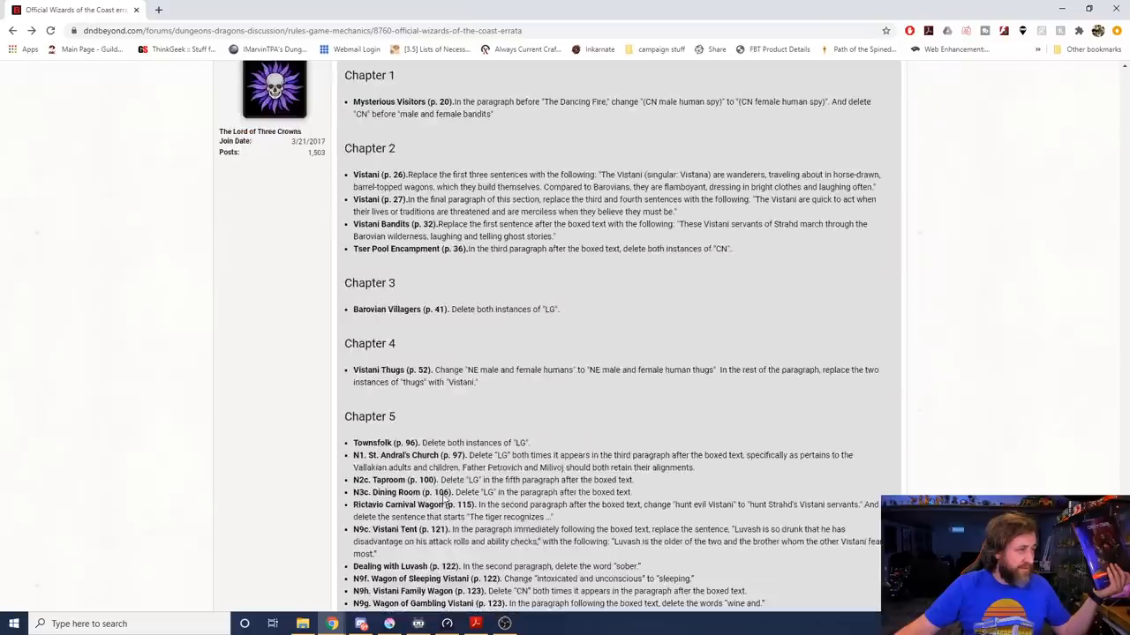
scroll("up", 3)
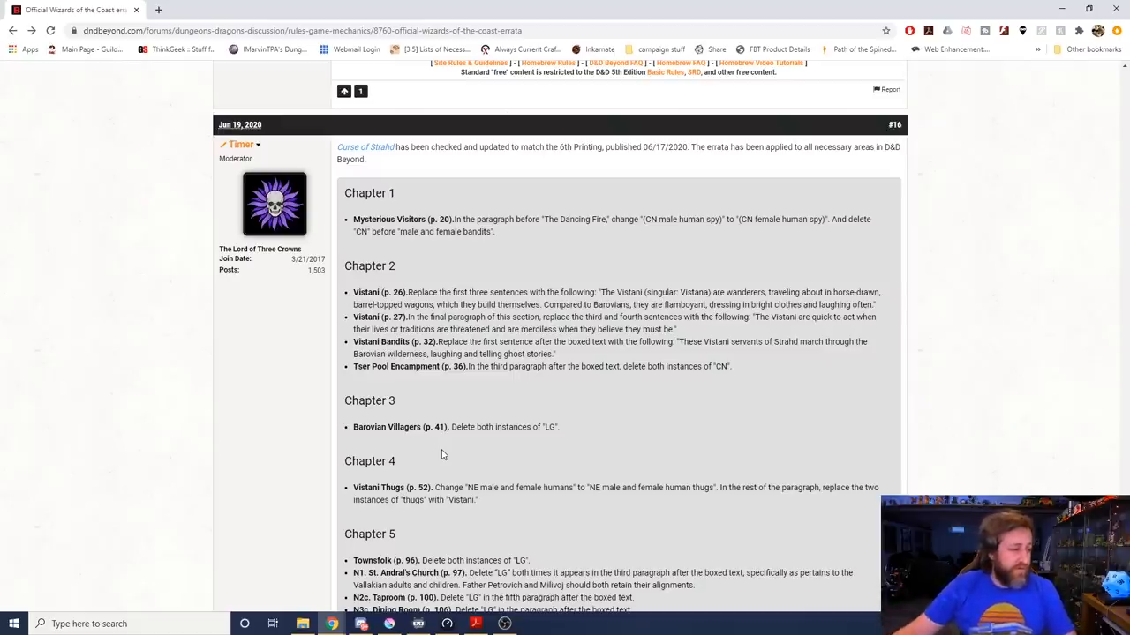
scroll("down", 3)
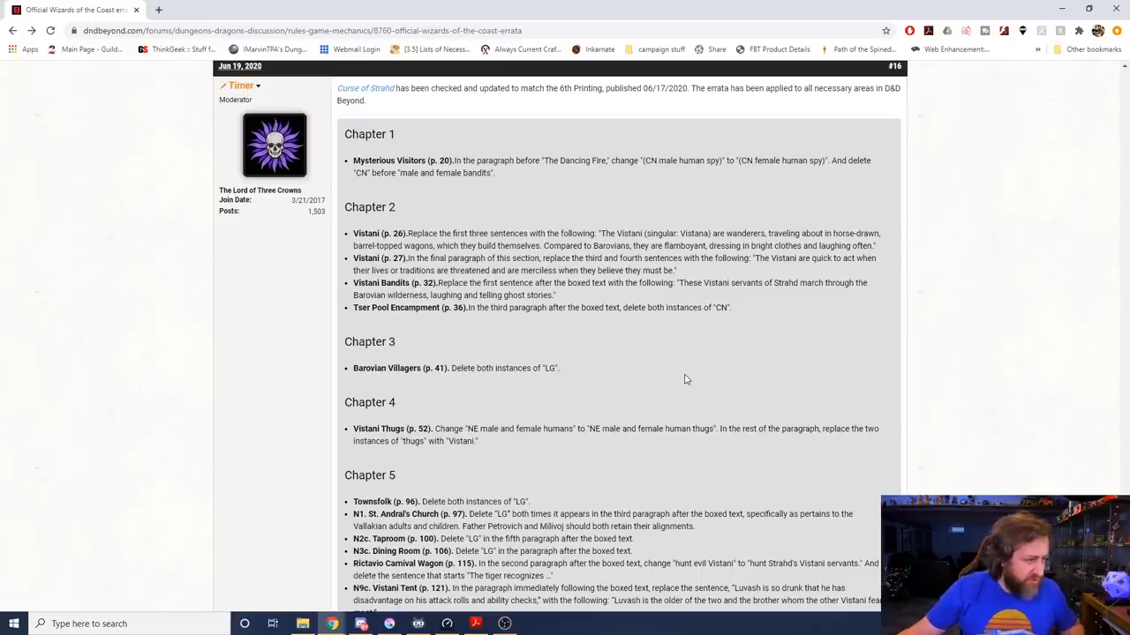
mouse_move(663, 385)
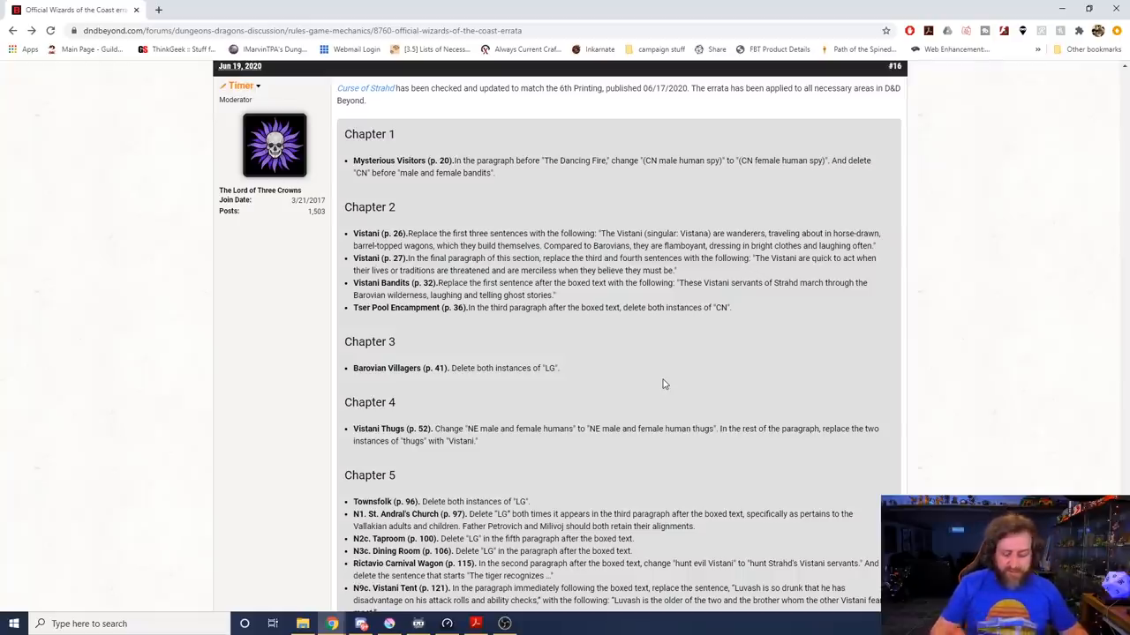
scroll("down", 3)
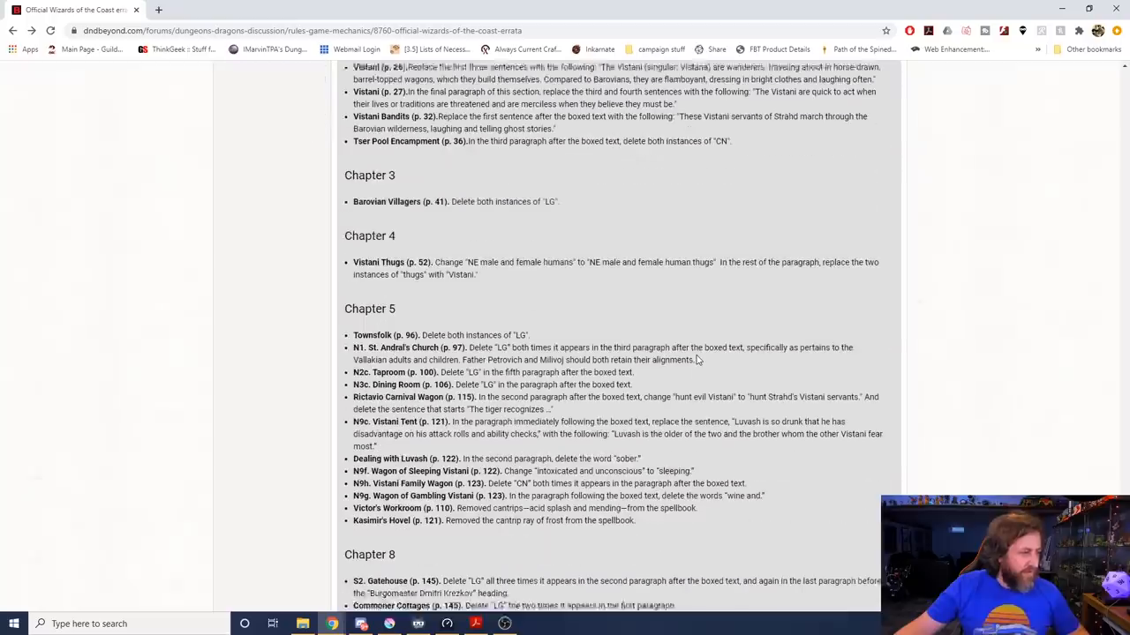
scroll("down", 3)
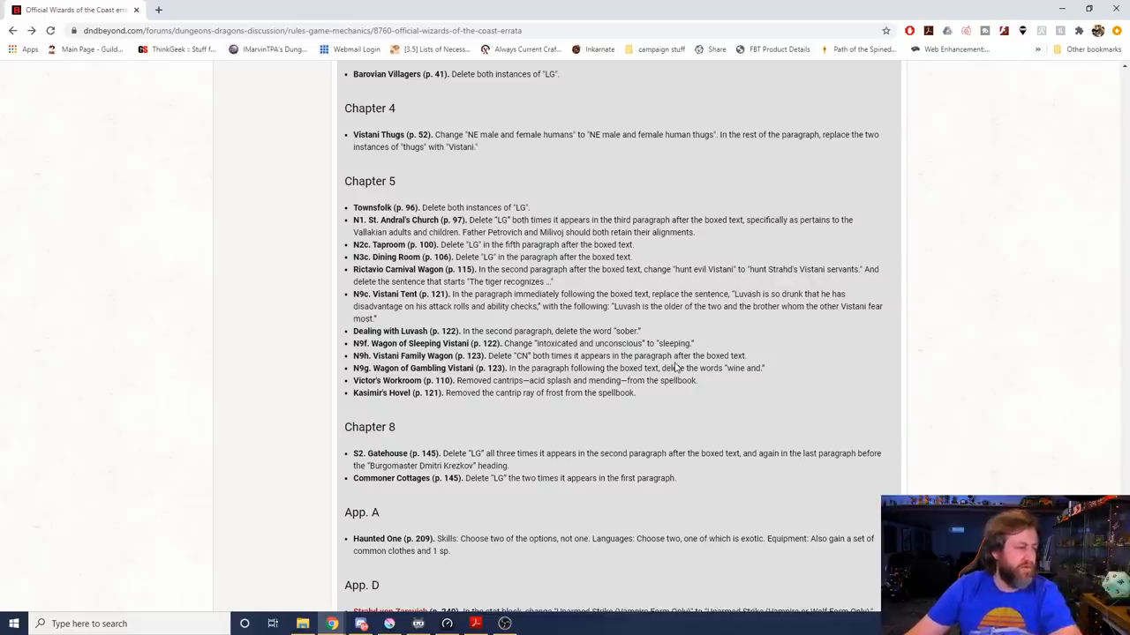
mouse_move(529, 544)
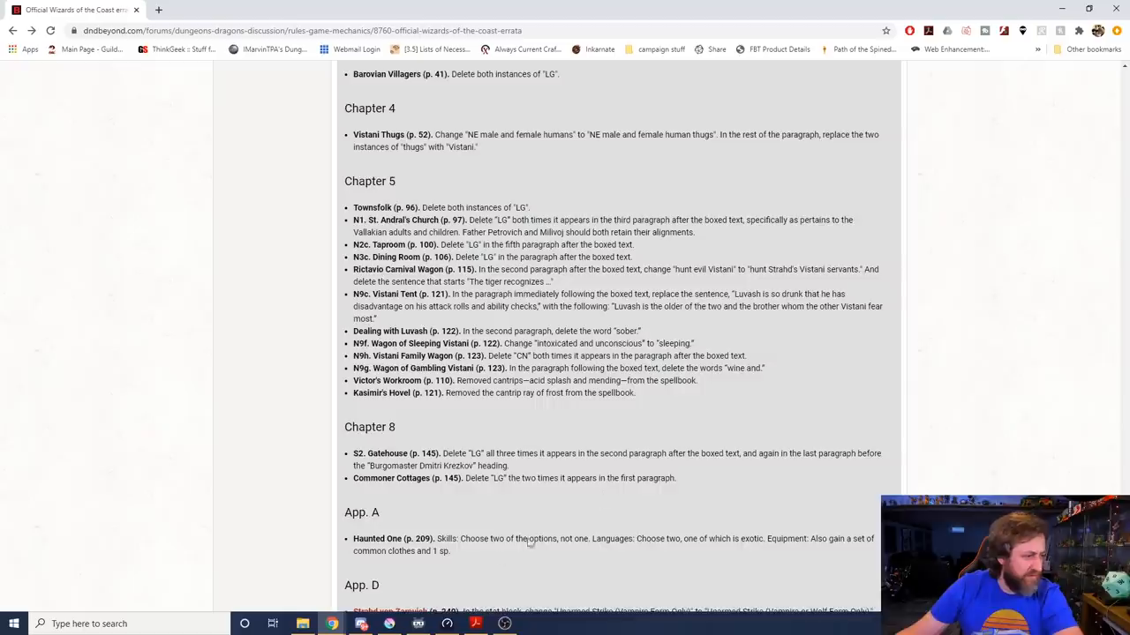
scroll("down", 3)
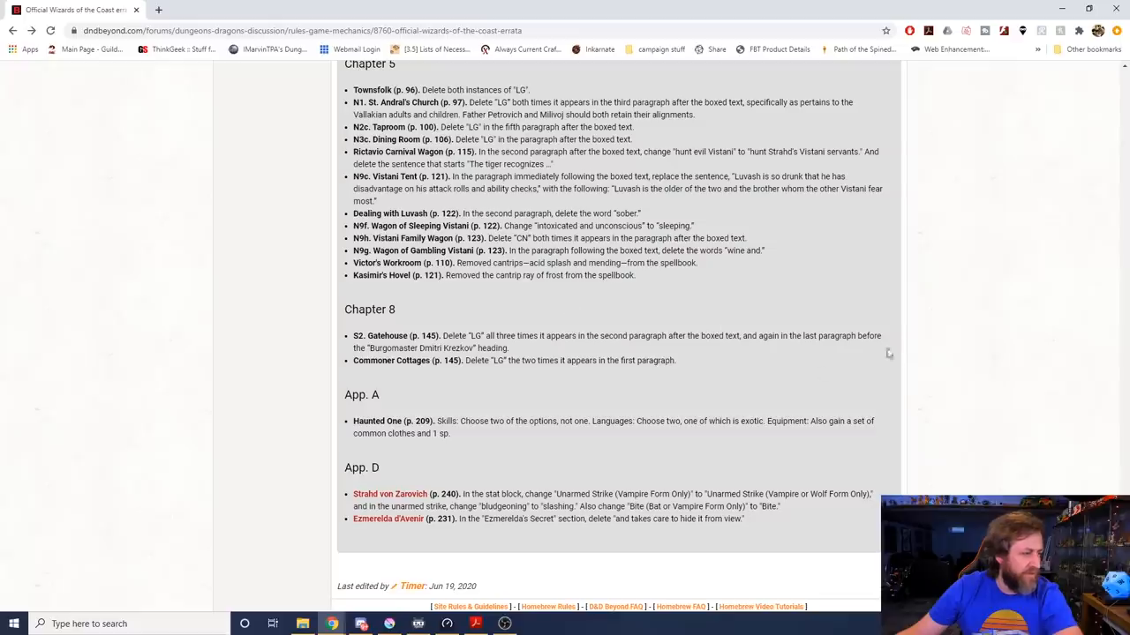
mouse_move(653, 421)
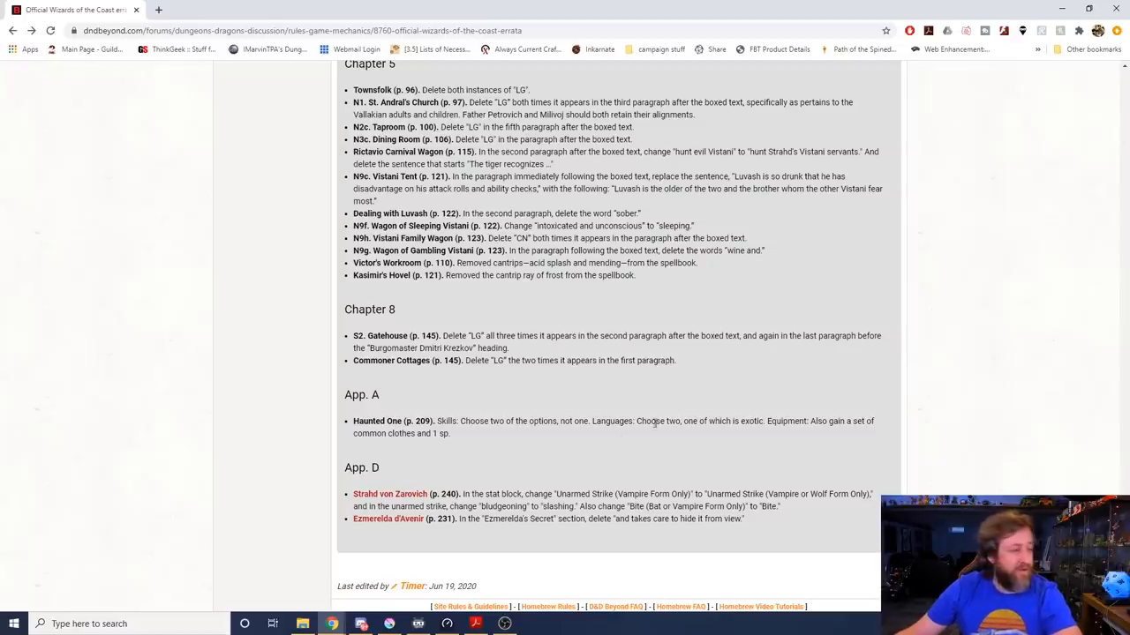
mouse_move(569, 449)
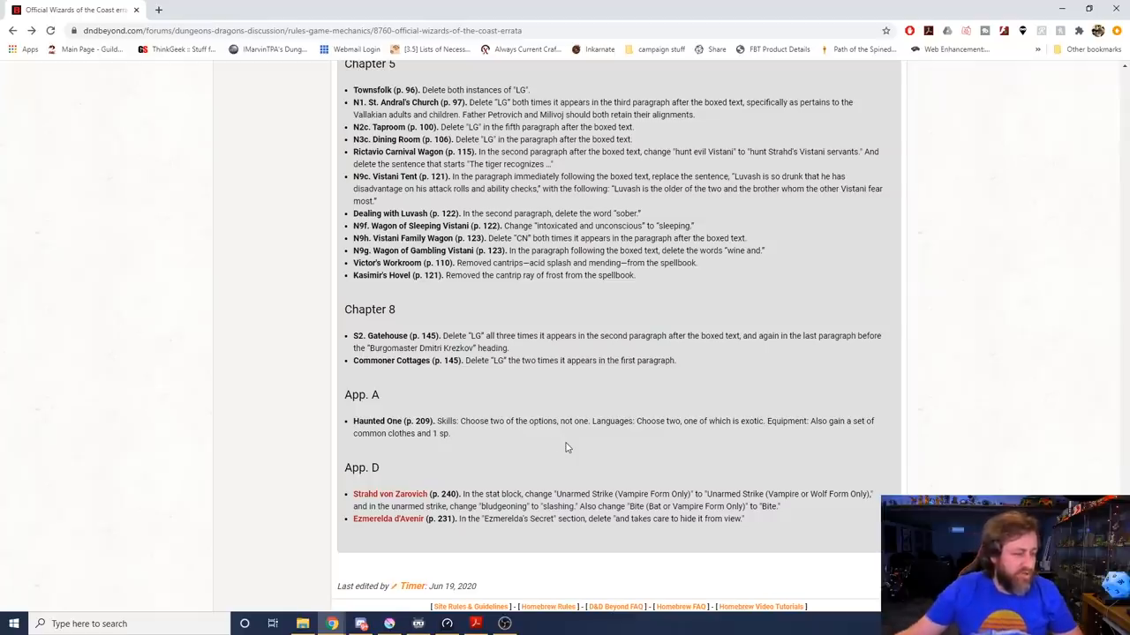
scroll("down", 3)
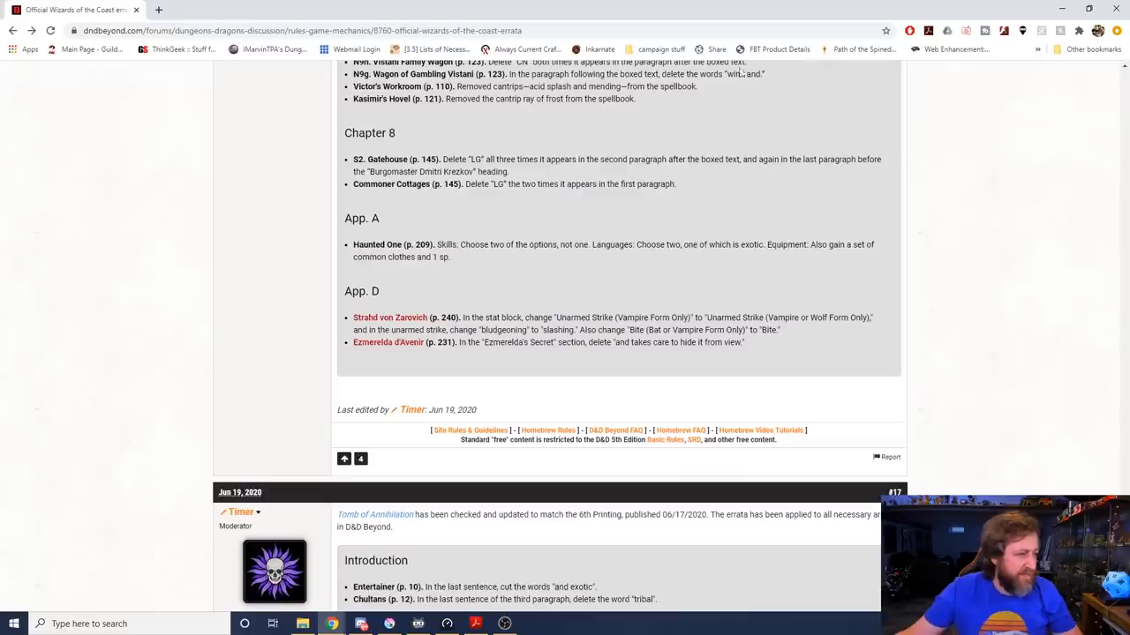
mouse_move(738, 70)
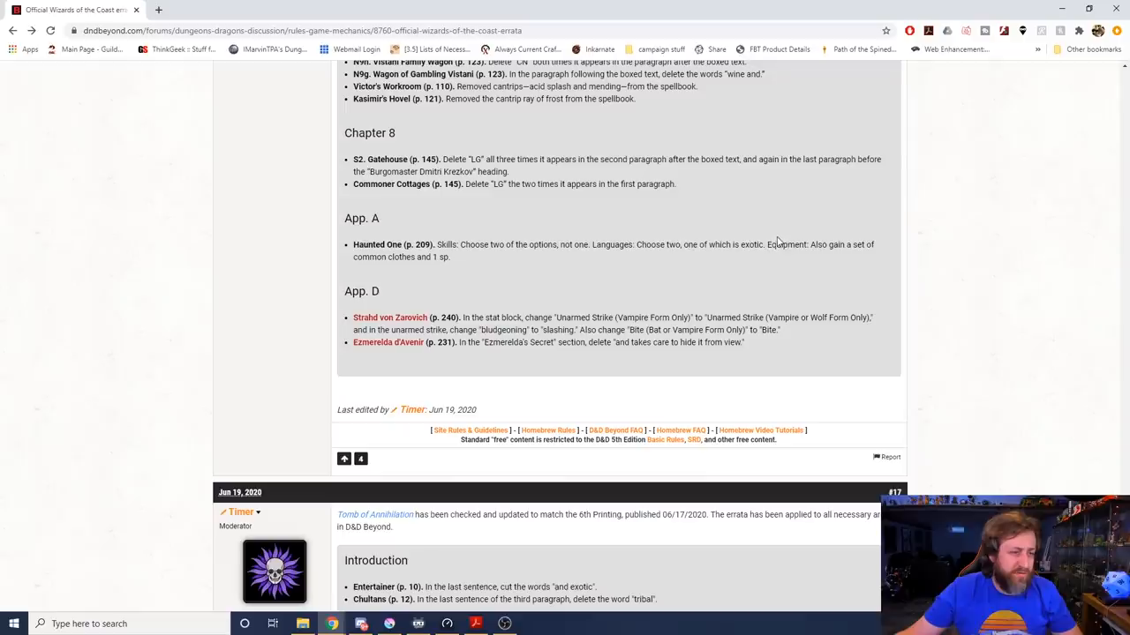
mouse_move(720, 219)
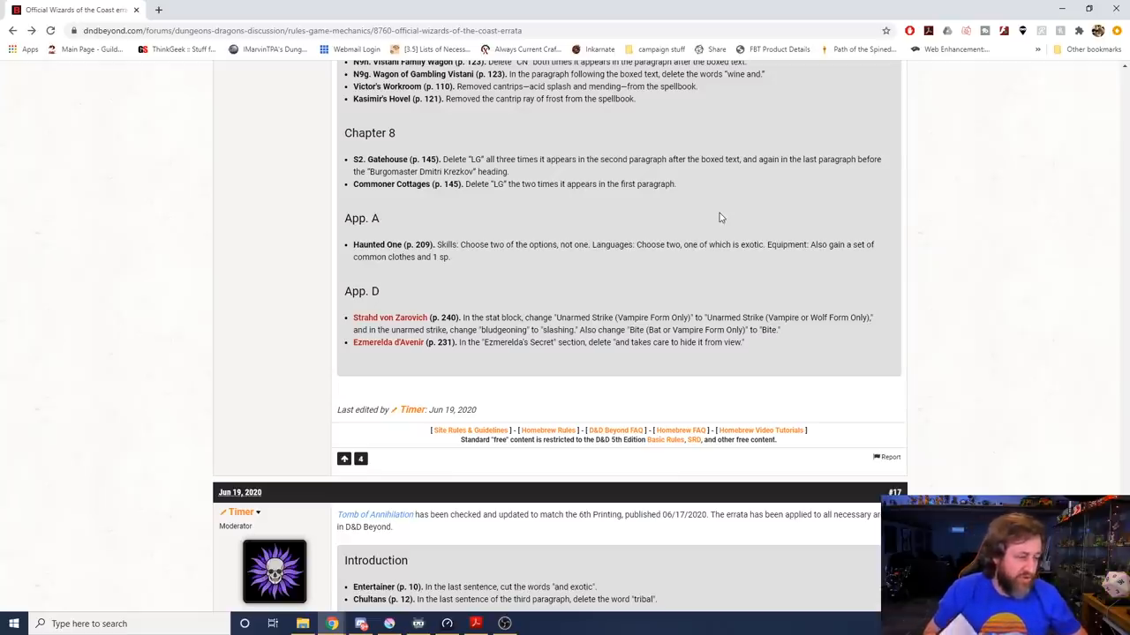
scroll("down", 3)
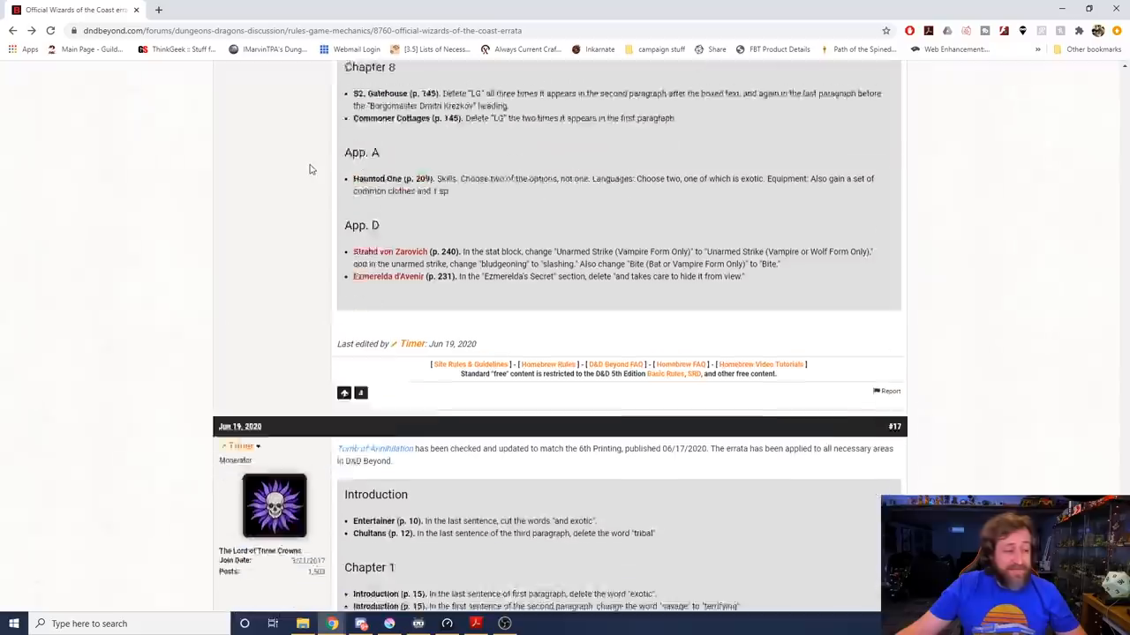
scroll("down", 3)
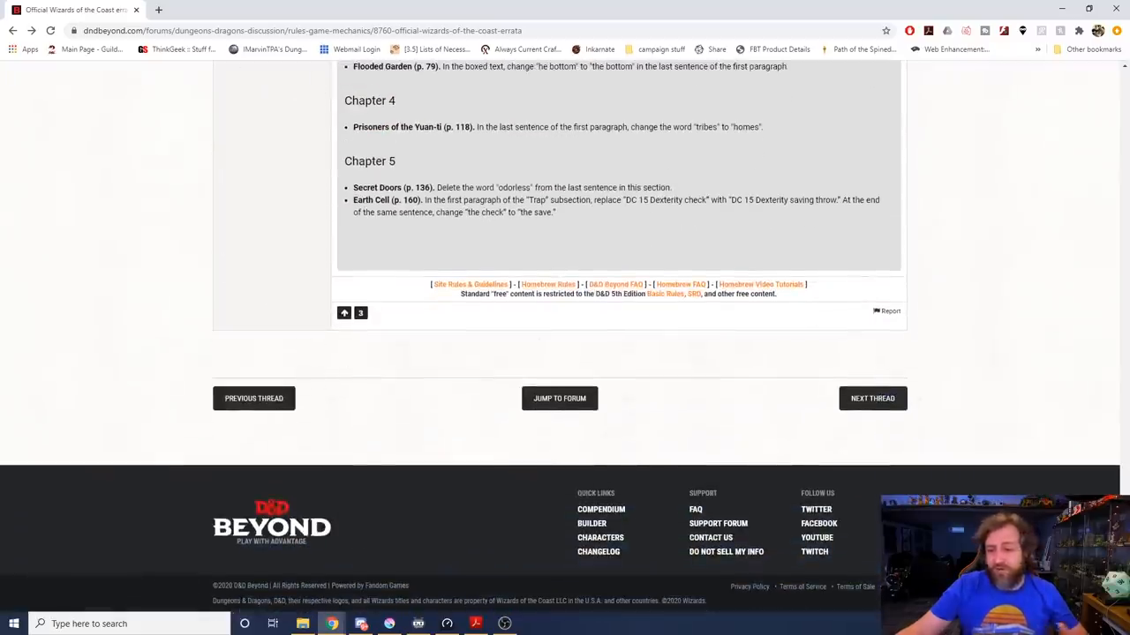